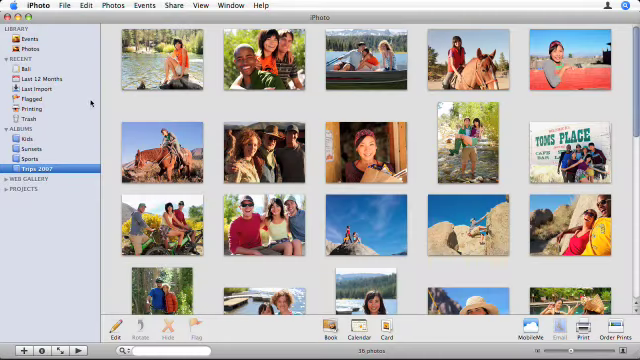
Select all 15 Trips 2007 photos with Command-A.
key(cmd+a)
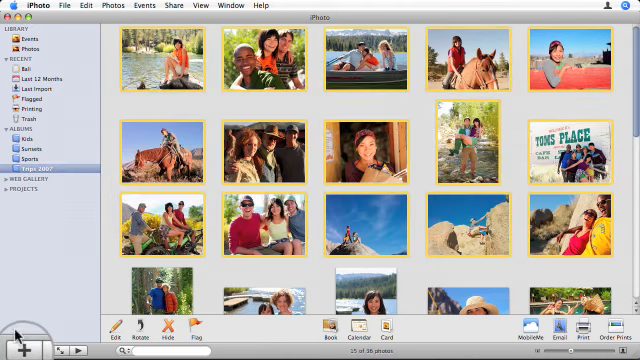
Create a slideshow named 'Mammoth' from the selected photos.
click(18, 328)
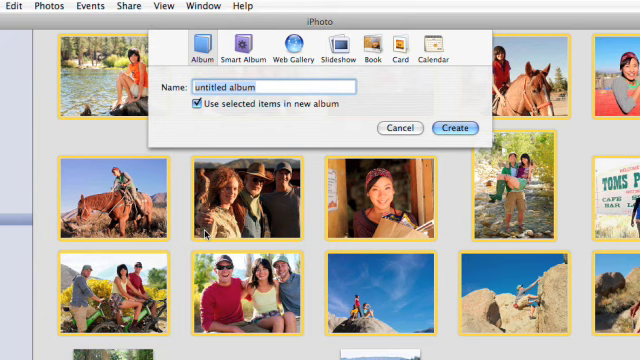
click(329, 50)
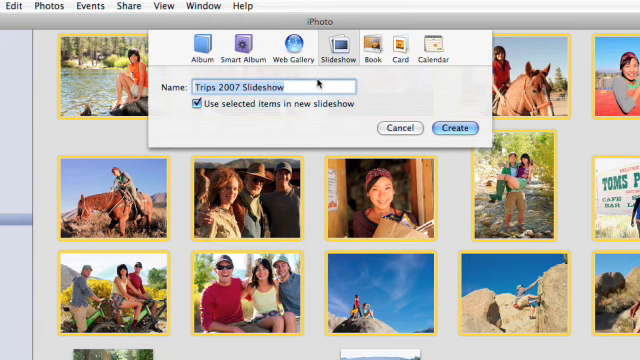
text(Mammoth)
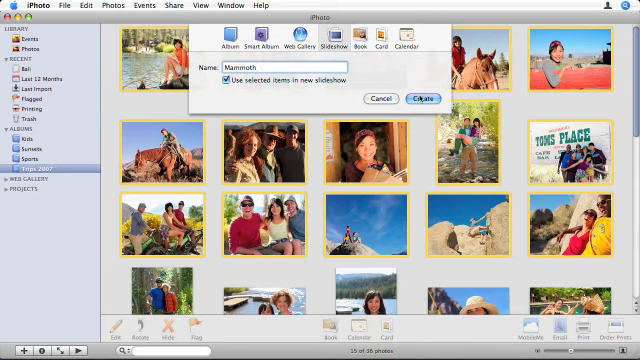
click(420, 98)
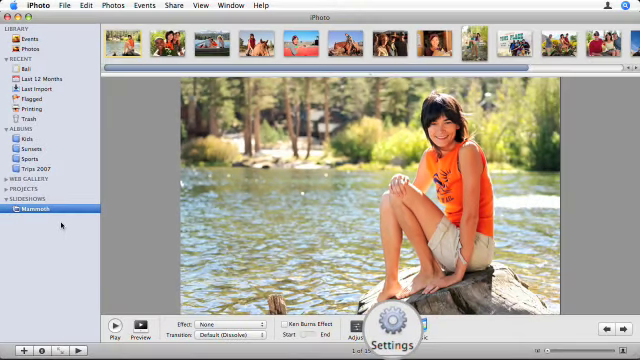
Review the slideshow settings (2 seconds per slide, Dissolve) and confirm them.
click(398, 331)
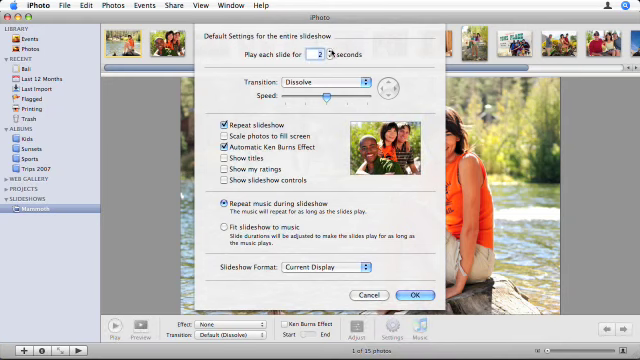
click(323, 52)
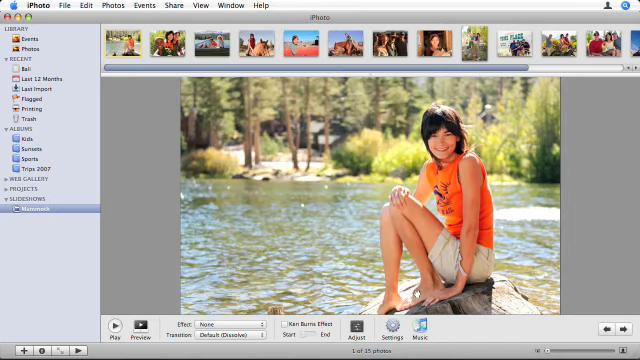
Choose the GarageBand song Daydream as the slideshow music.
click(422, 334)
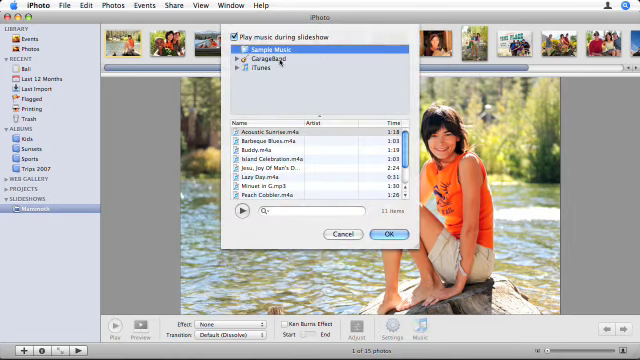
click(266, 59)
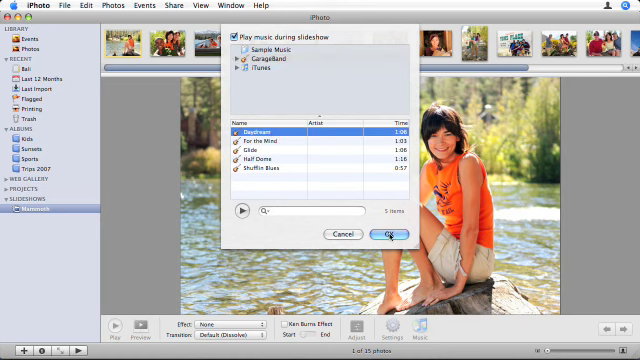
click(387, 233)
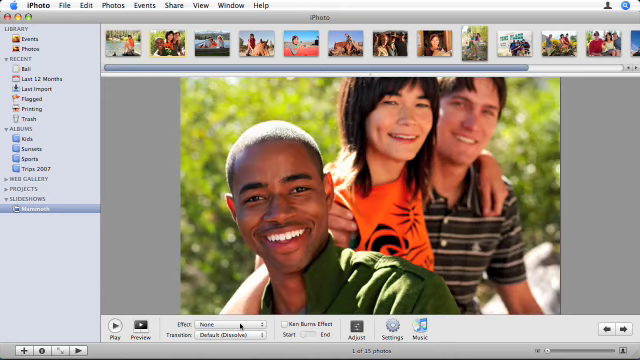
Make the three-friends slide black and white with a Droplet transition.
click(225, 323)
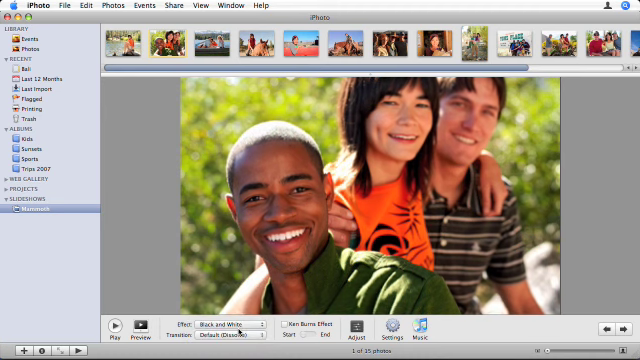
click(224, 323)
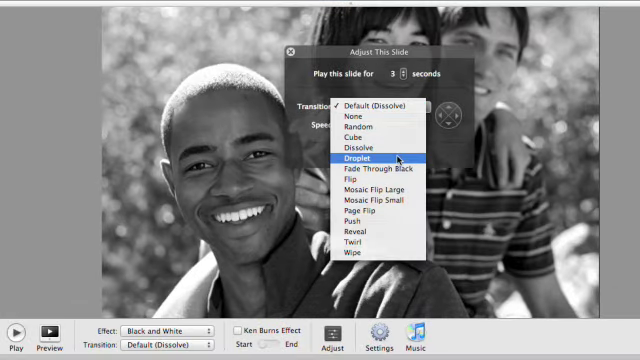
click(376, 158)
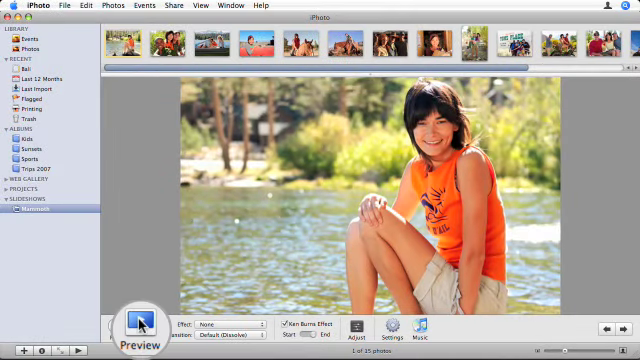
Preview the riverside slide's Ken Burns pan-and-zoom motion.
click(138, 326)
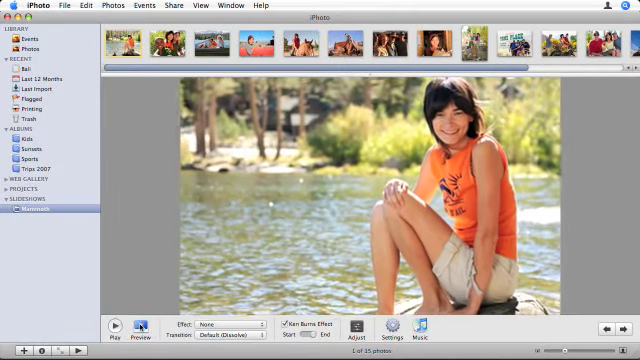